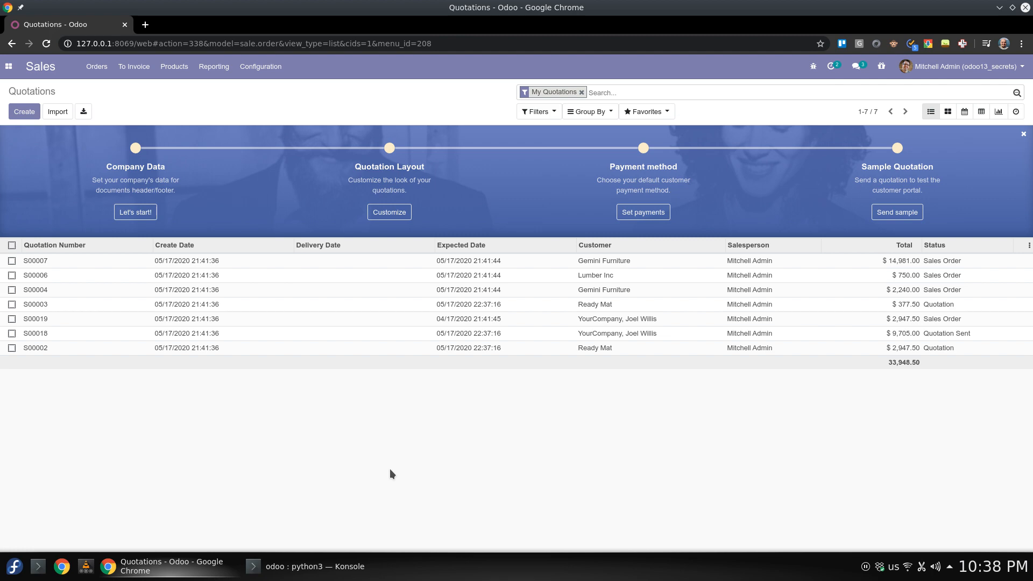
mouse_move(316, 375)
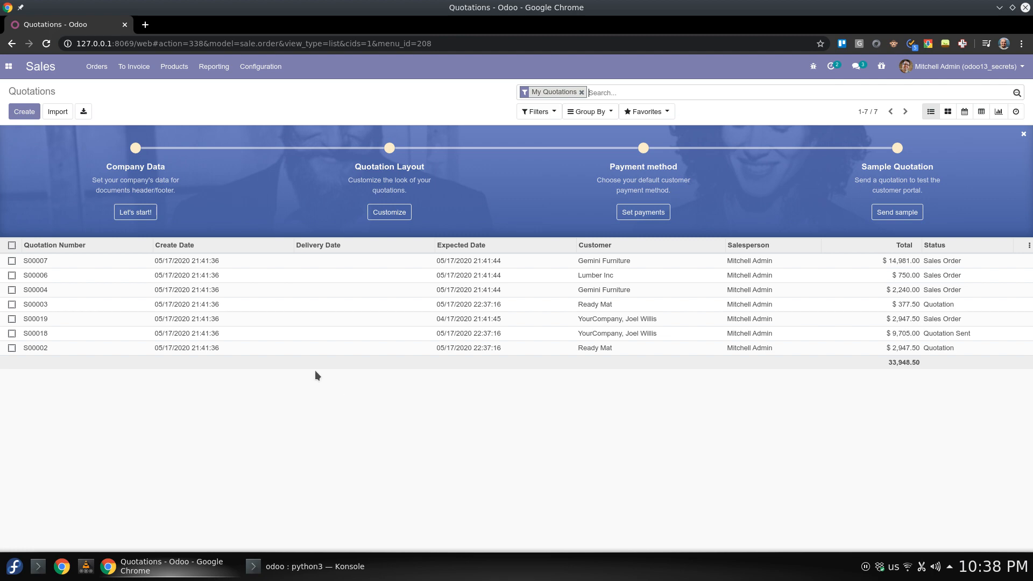
Step: From quotation S00002, list every field of the Sales Order model via developer tools
click(35, 347)
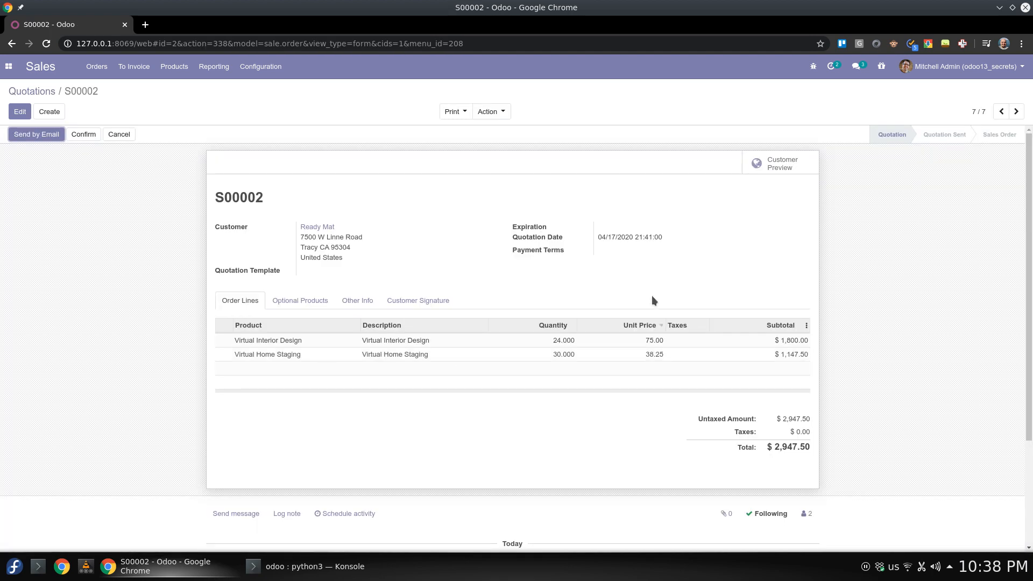
mouse_move(660, 290)
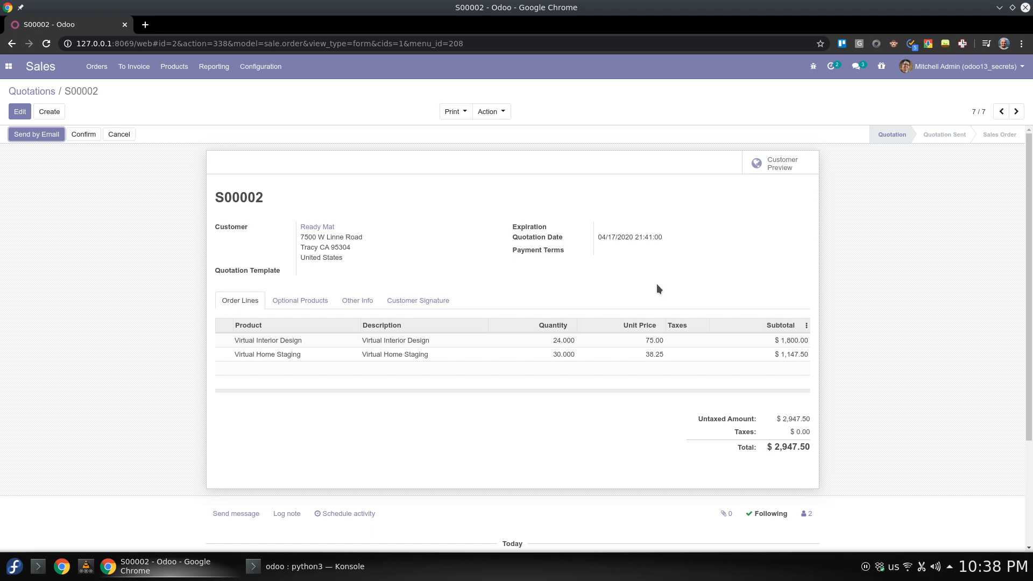
mouse_move(805, 77)
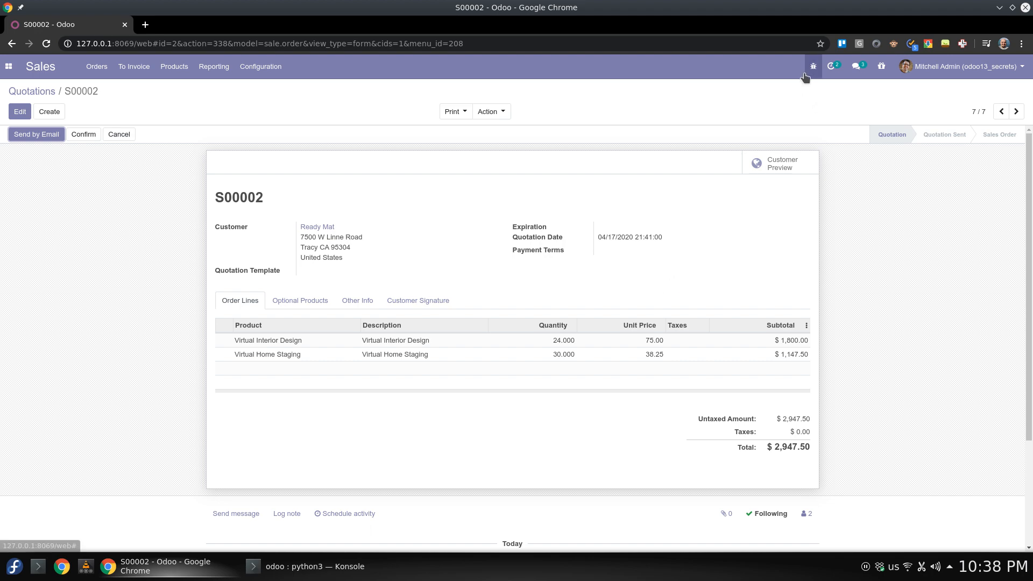
click(813, 66)
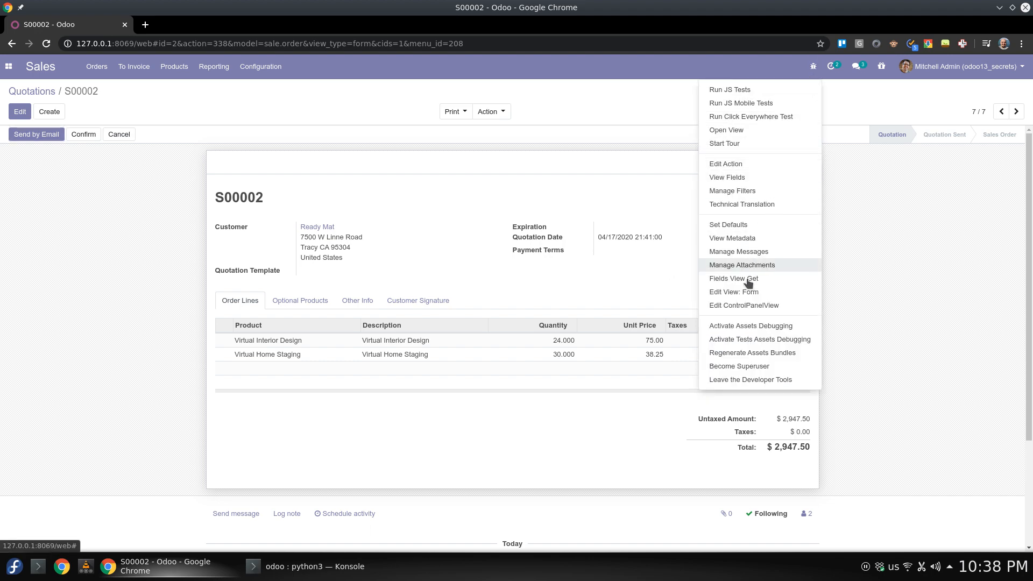
mouse_move(746, 181)
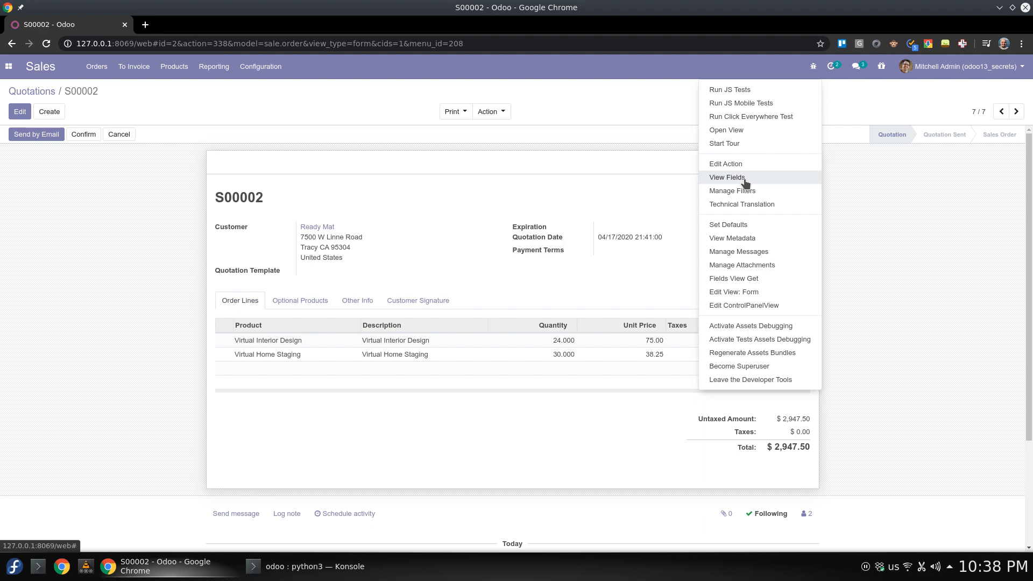
click(727, 176)
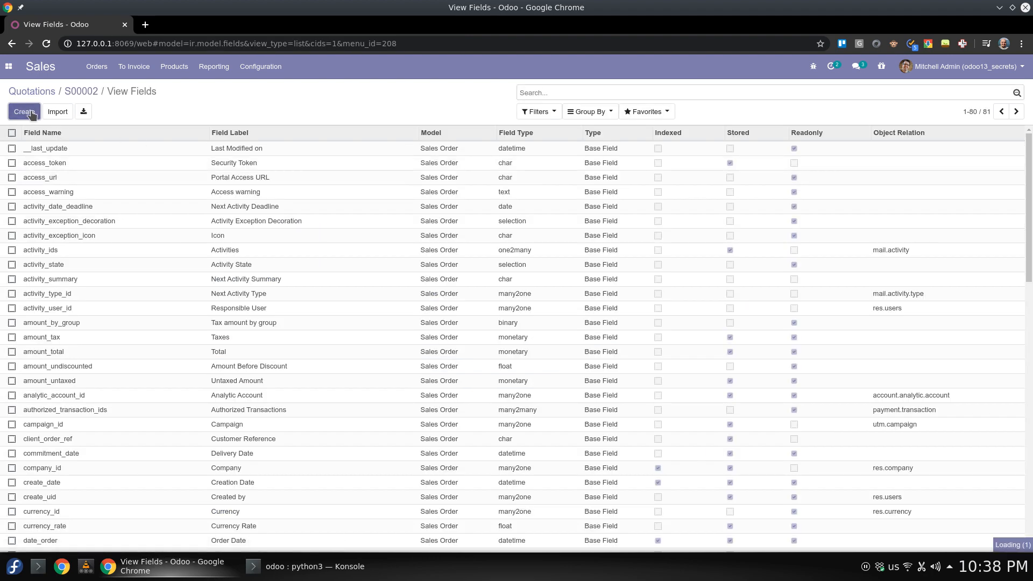
Step: Create a required date field labelled 'New Date' on Sales Order and save it
click(23, 111)
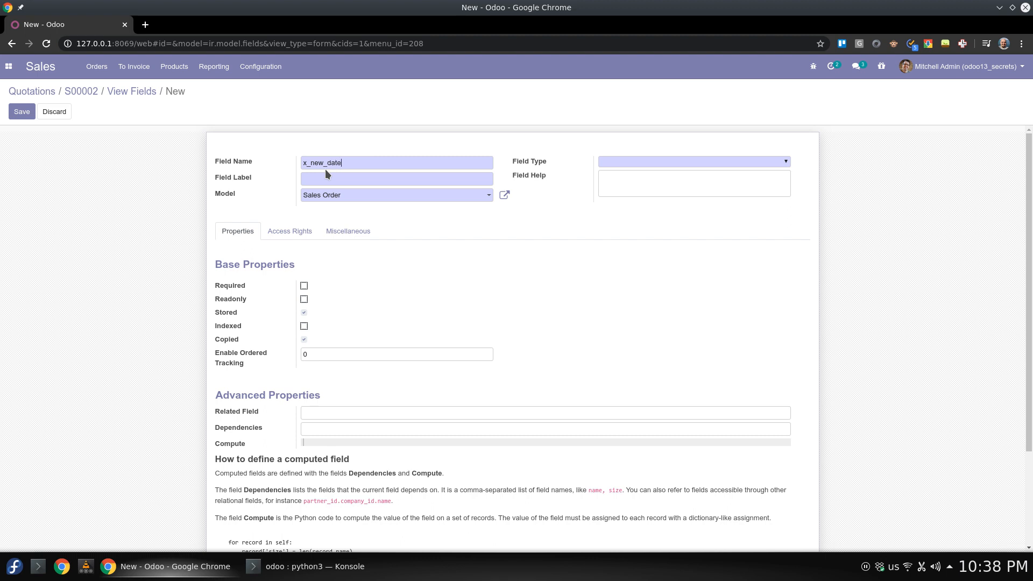
text(N)
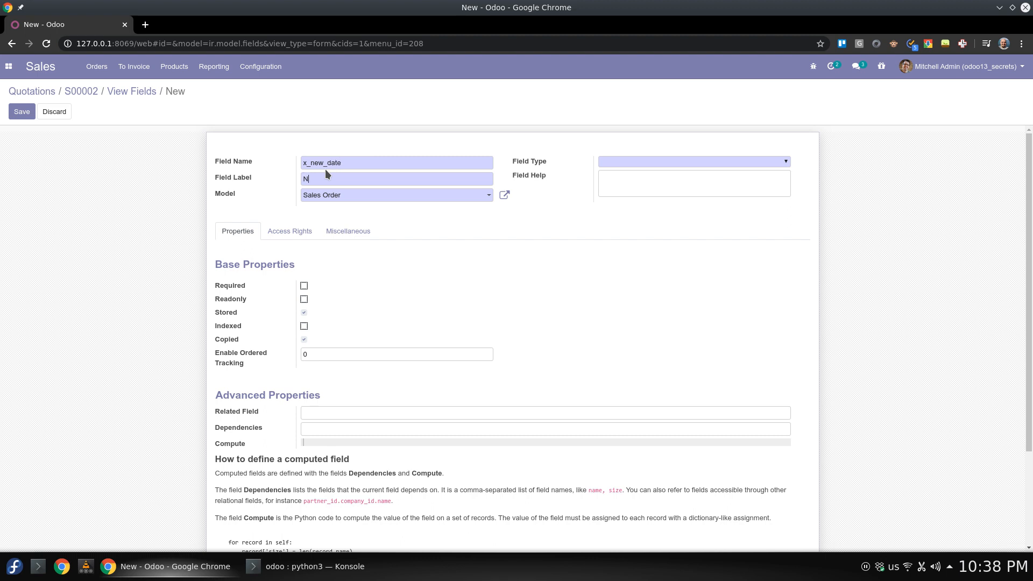
text(ew D)
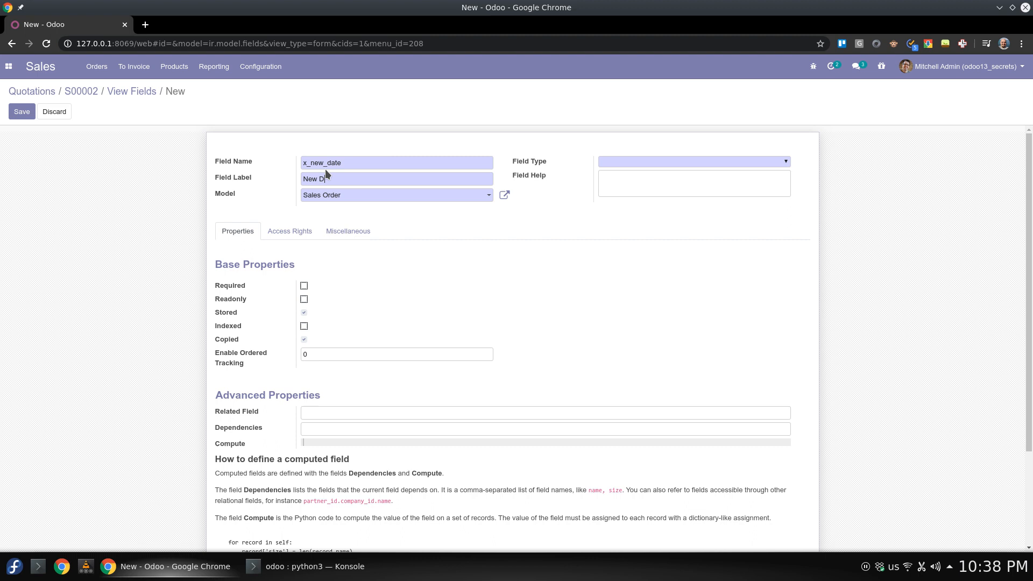
text(Date)
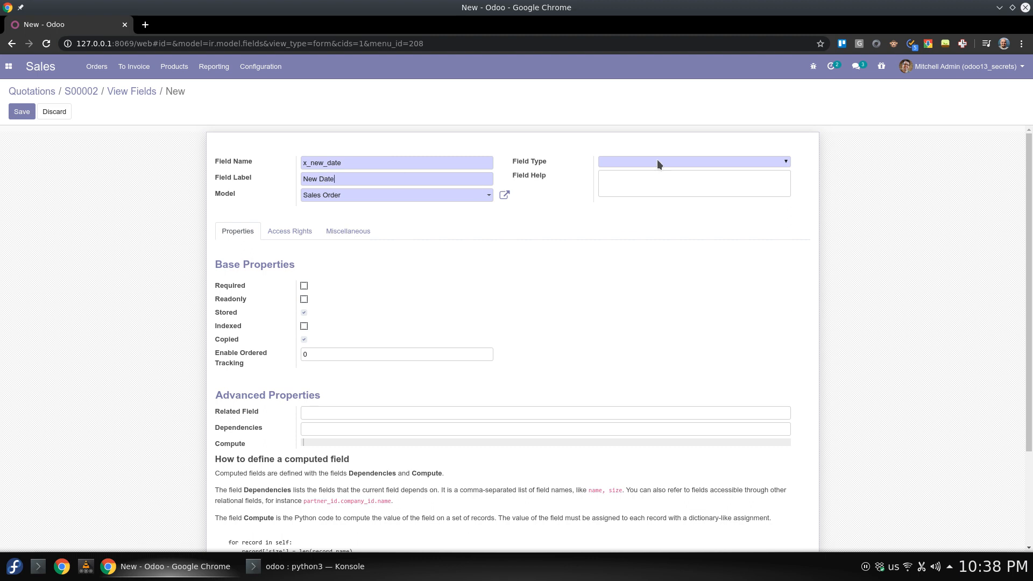
click(694, 162)
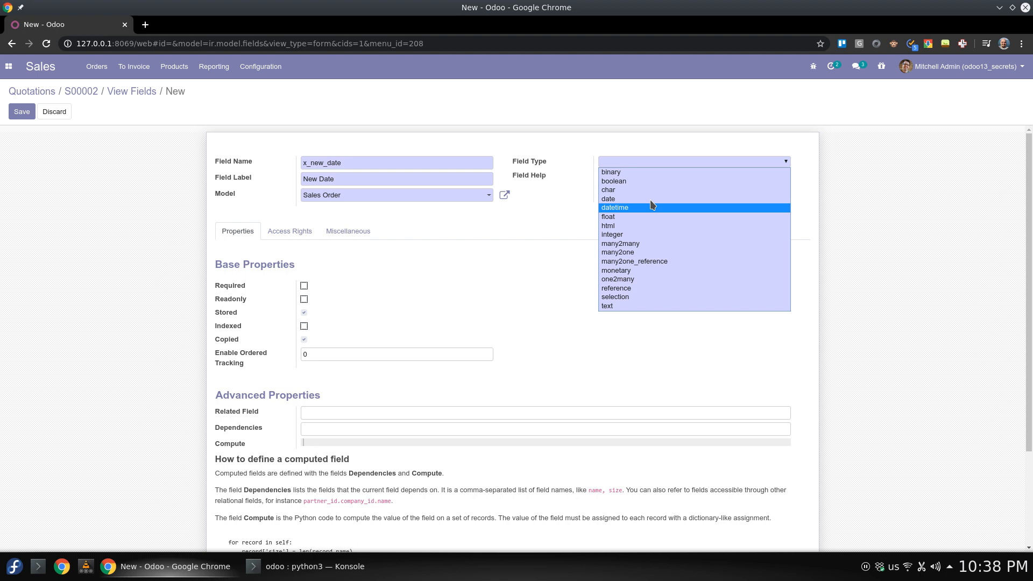
click(608, 198)
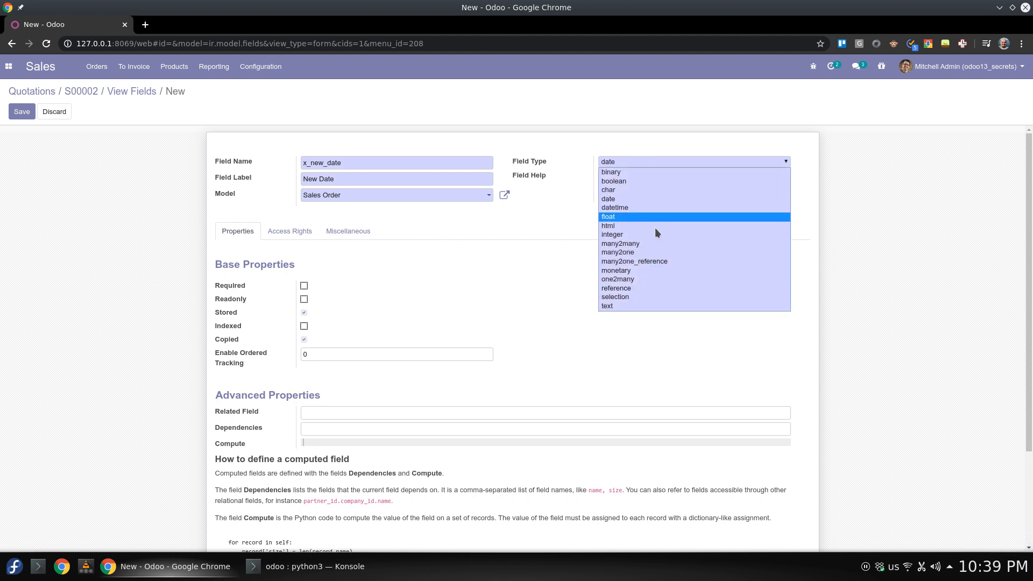
mouse_move(656, 256)
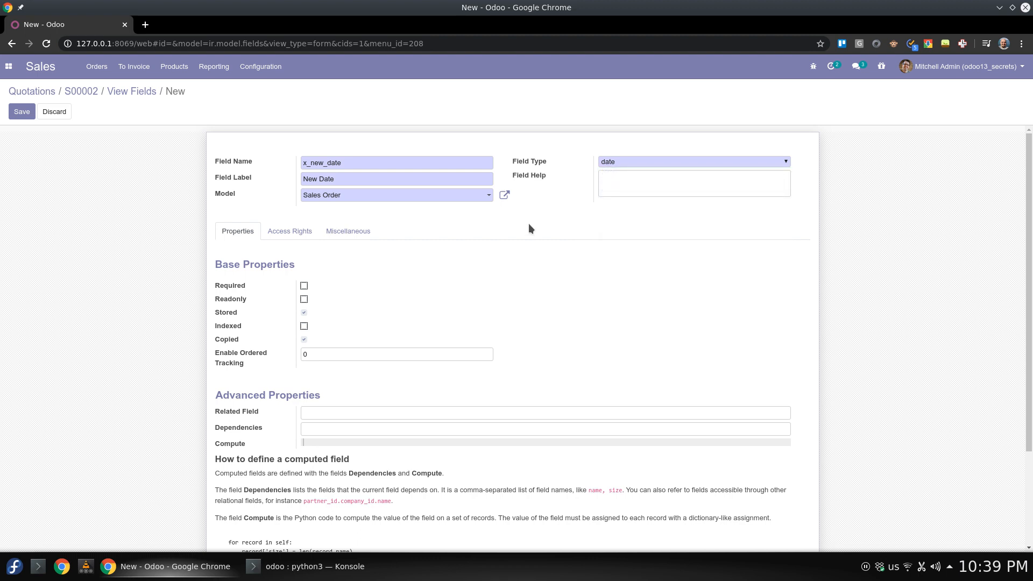
mouse_move(310, 289)
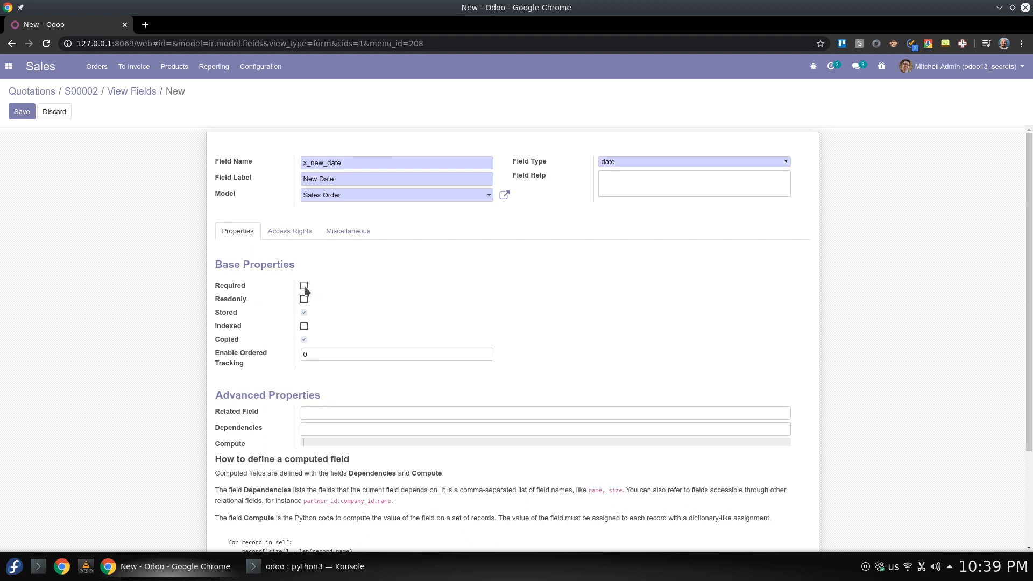
click(304, 285)
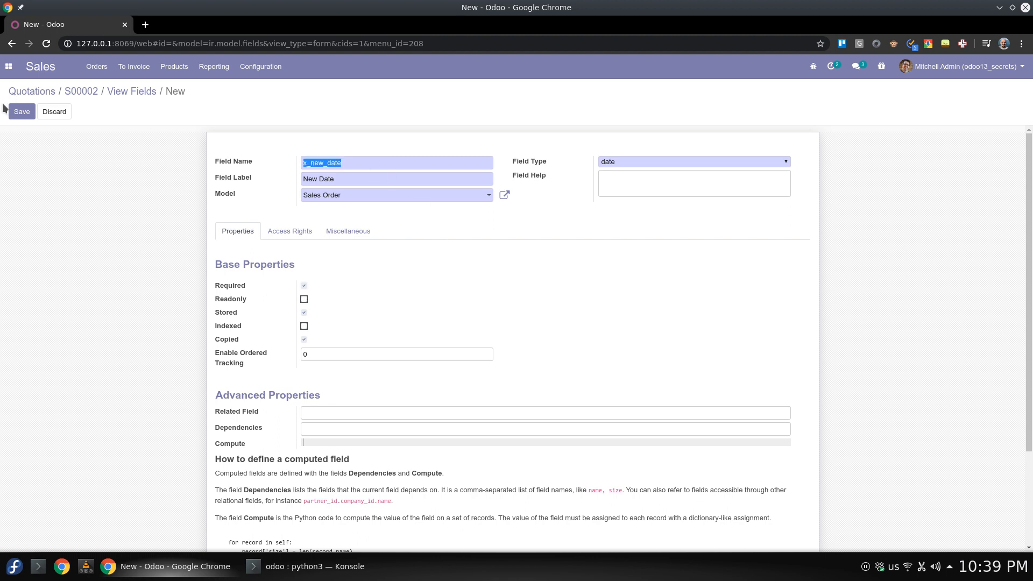
click(21, 111)
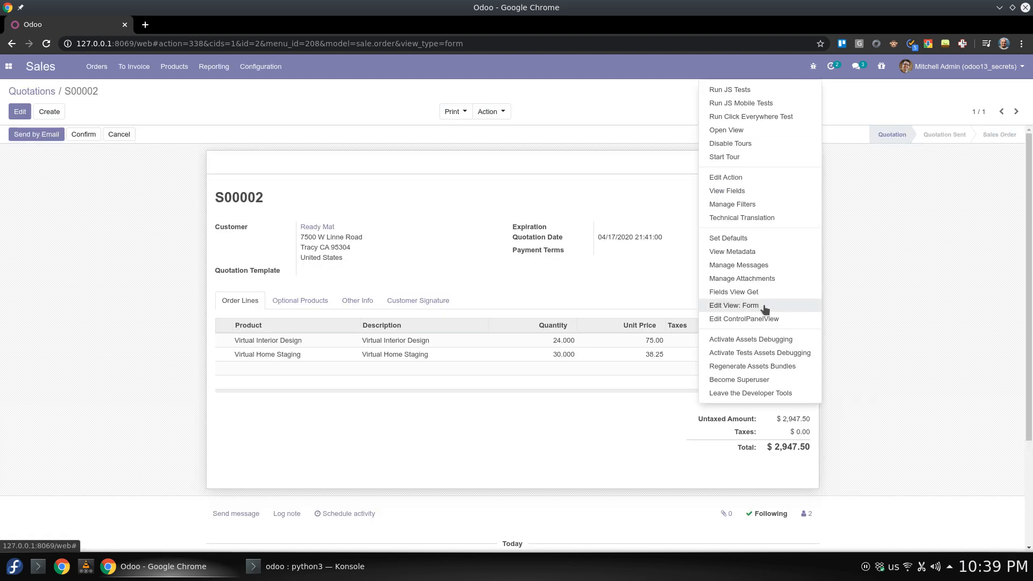
Step: Show the quotation form view's architecture down to the payment_term_id field
click(734, 306)
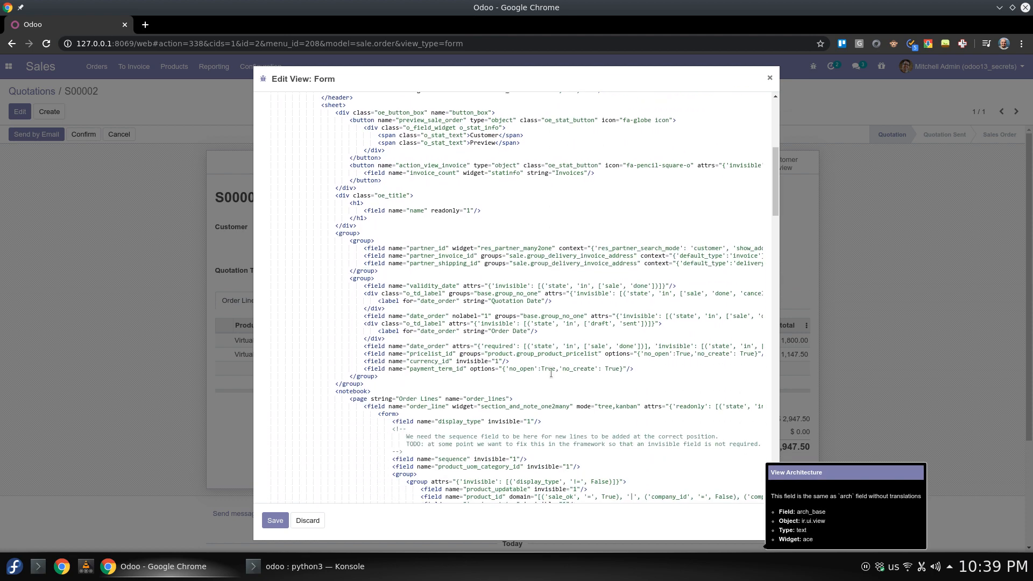
scroll(down, 3)
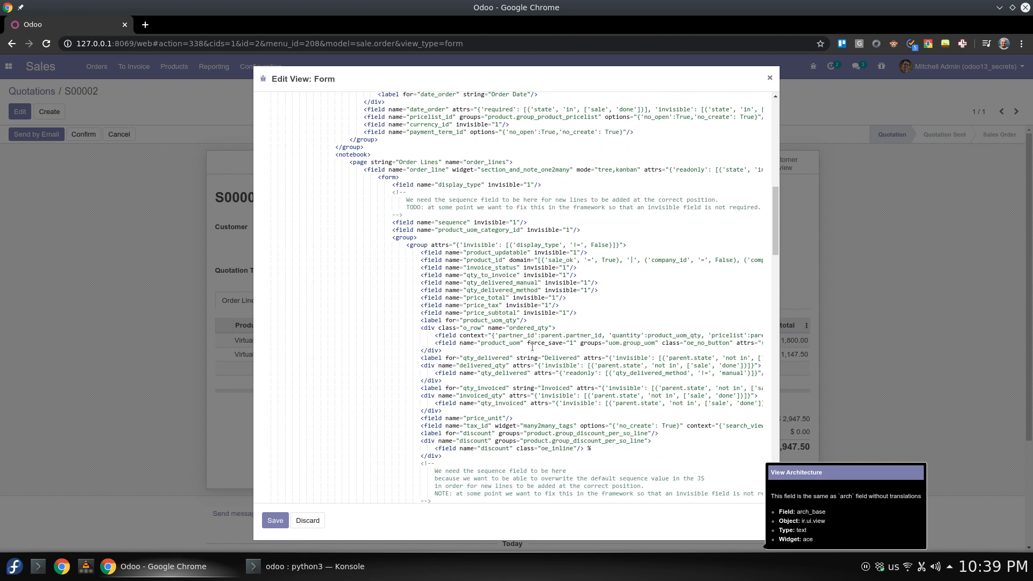
scroll(down, 3)
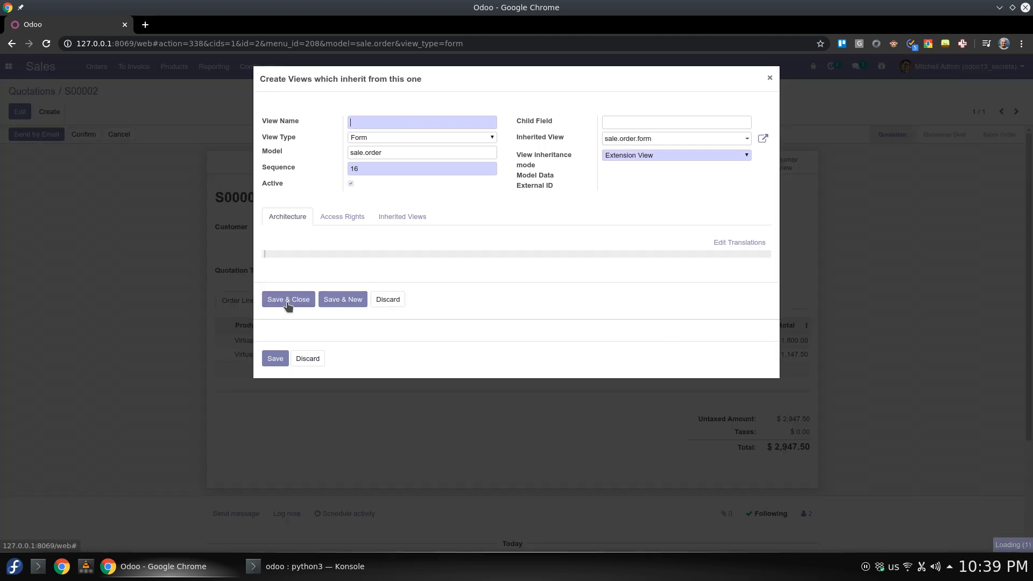
text(as)
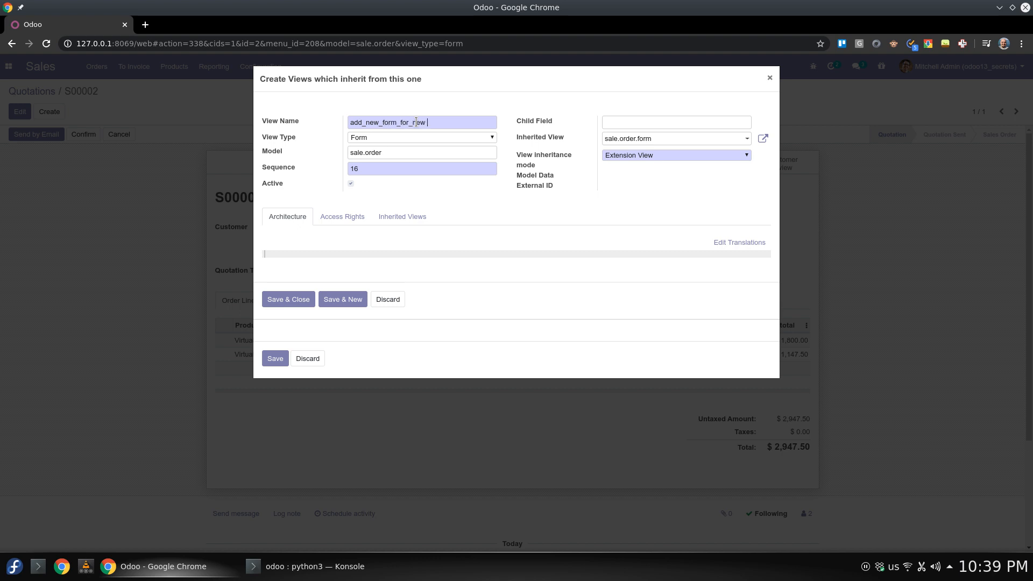
text(dat)
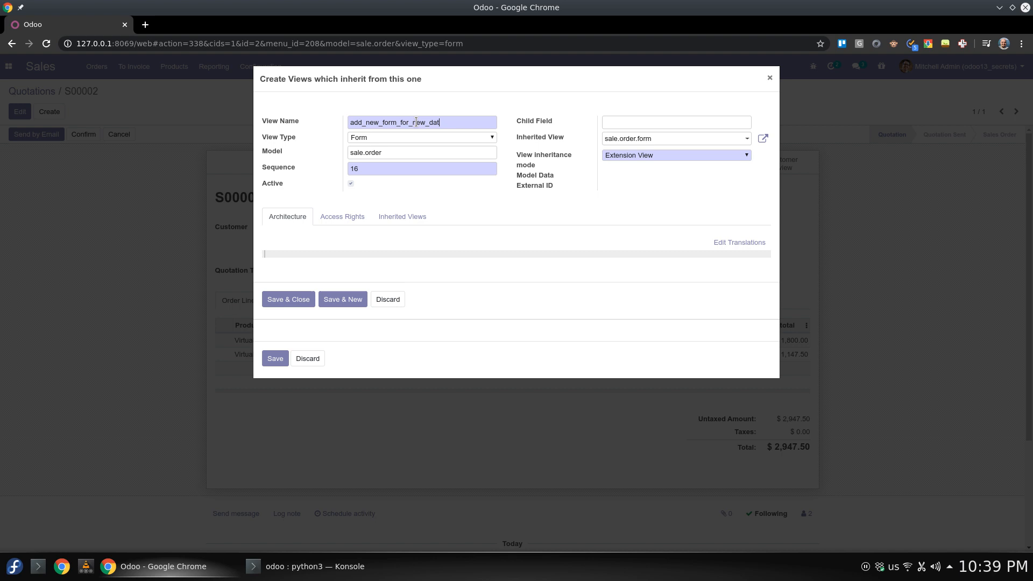
text(e_field)
click(516, 253)
text(<>)
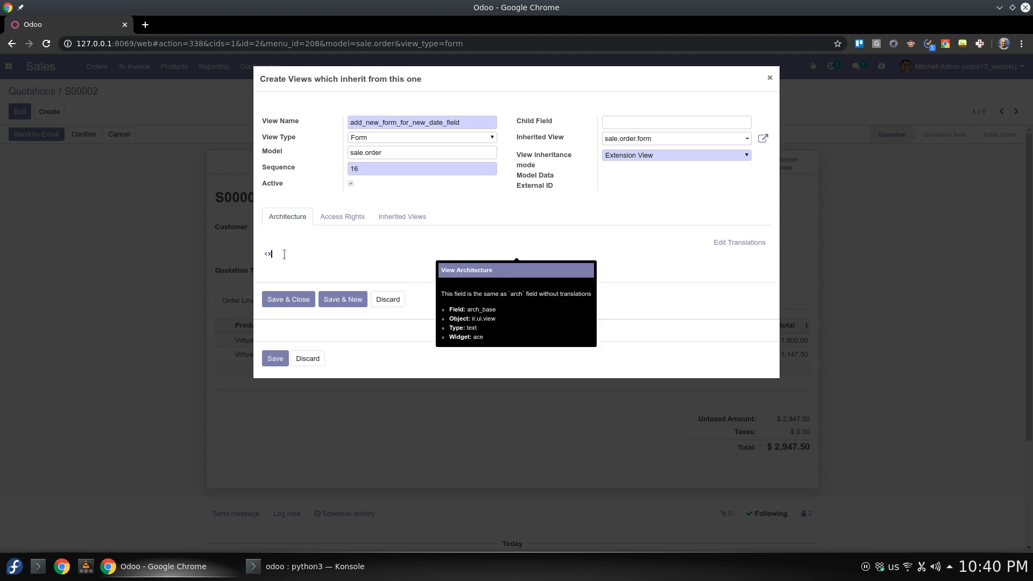
text(xpath)
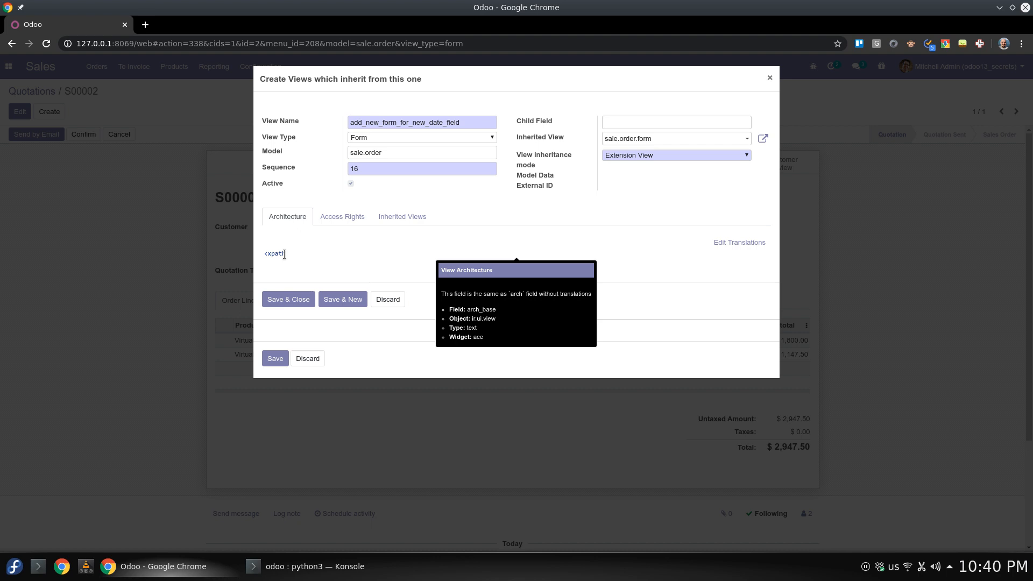
text(expr)
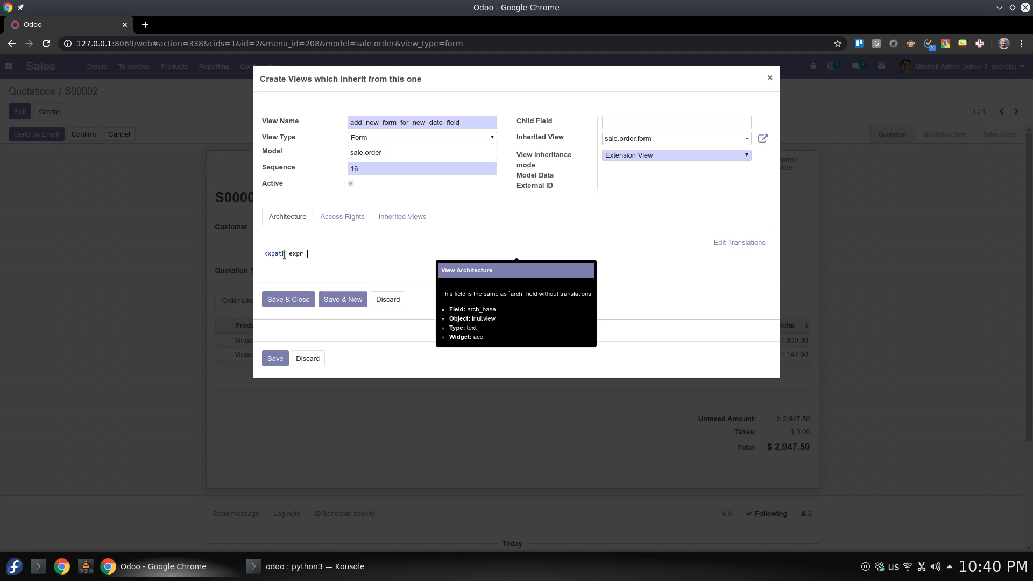
text(=")
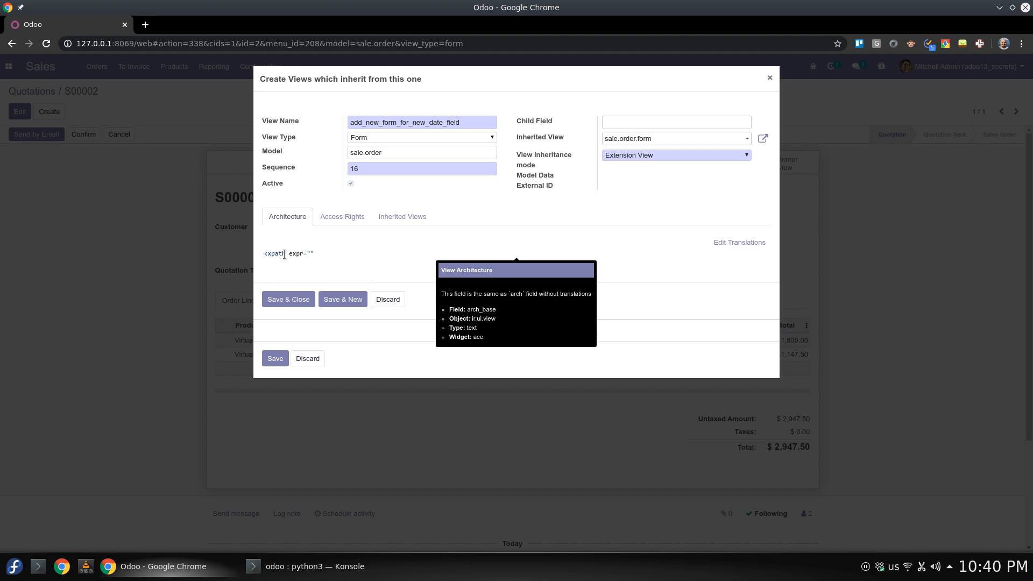
text(//field)
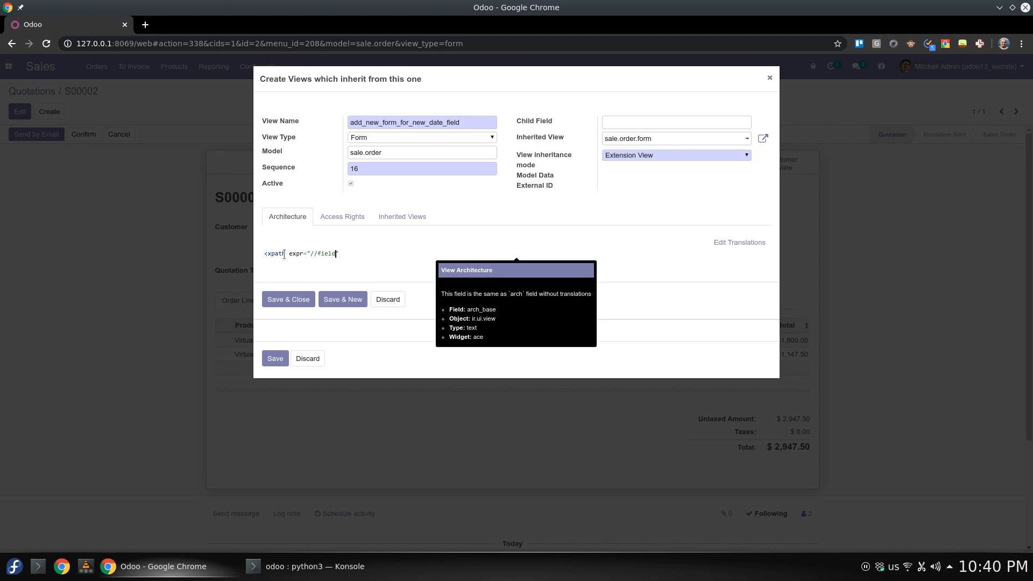
text([)
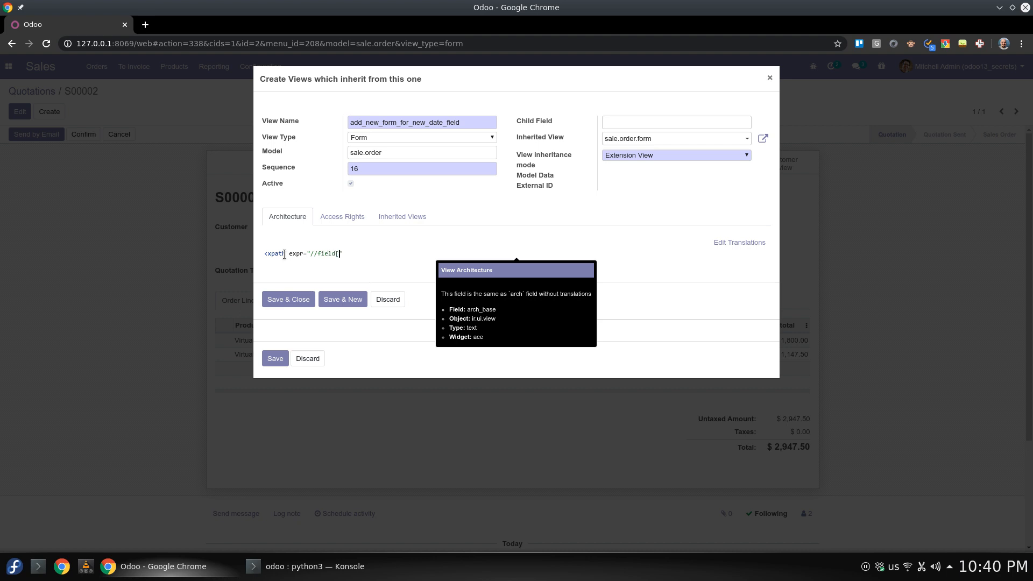
text(@name=')
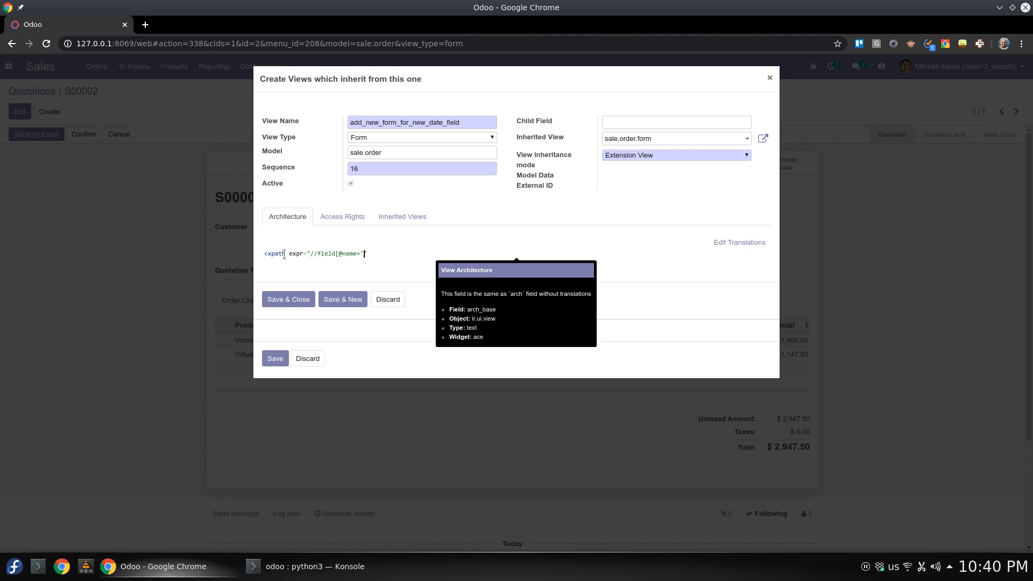
text(payment_term_id)
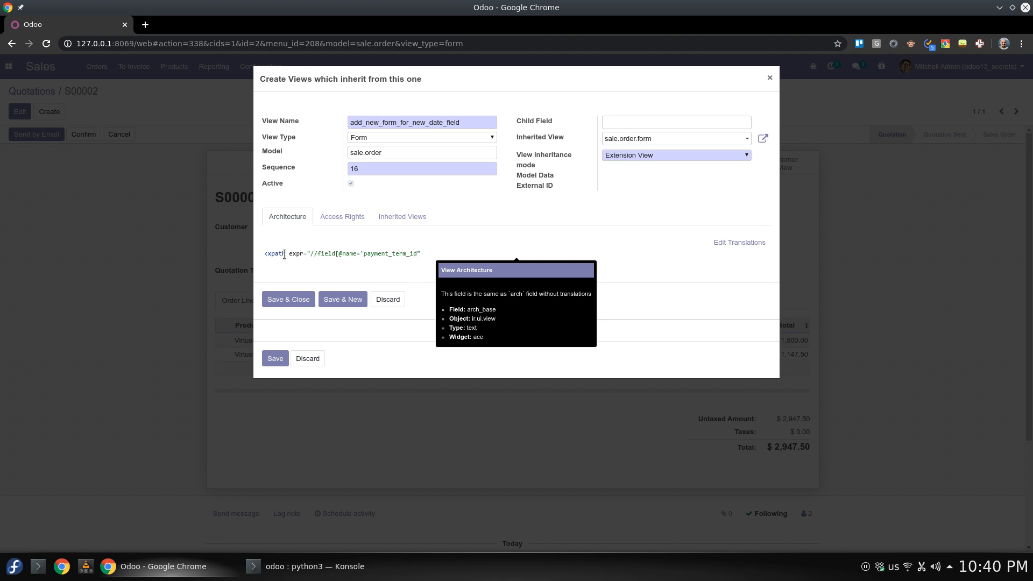
text(])
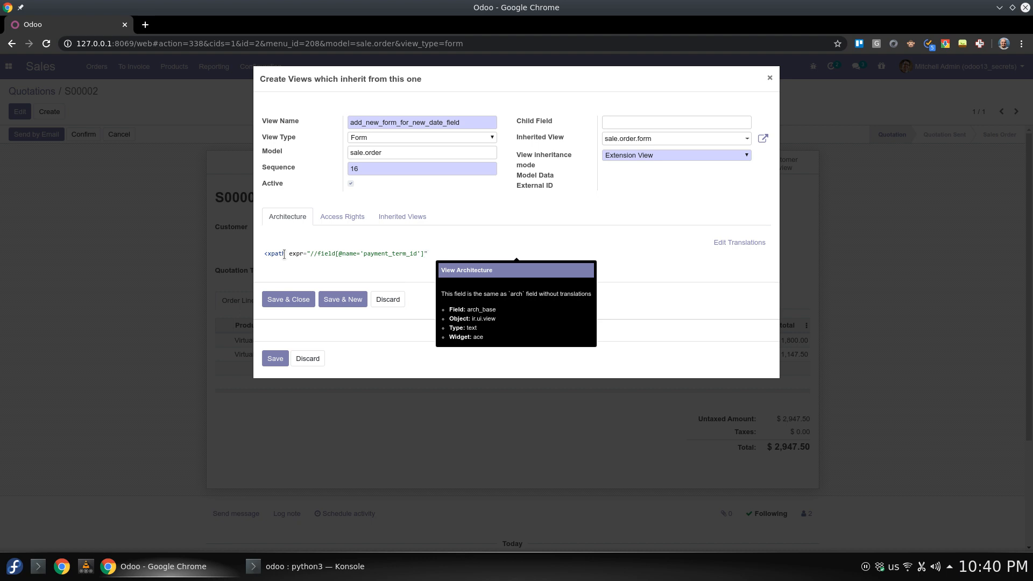
Step: Finish the xpath with position="after" containing <field name="x_new_date"/>
text(position)
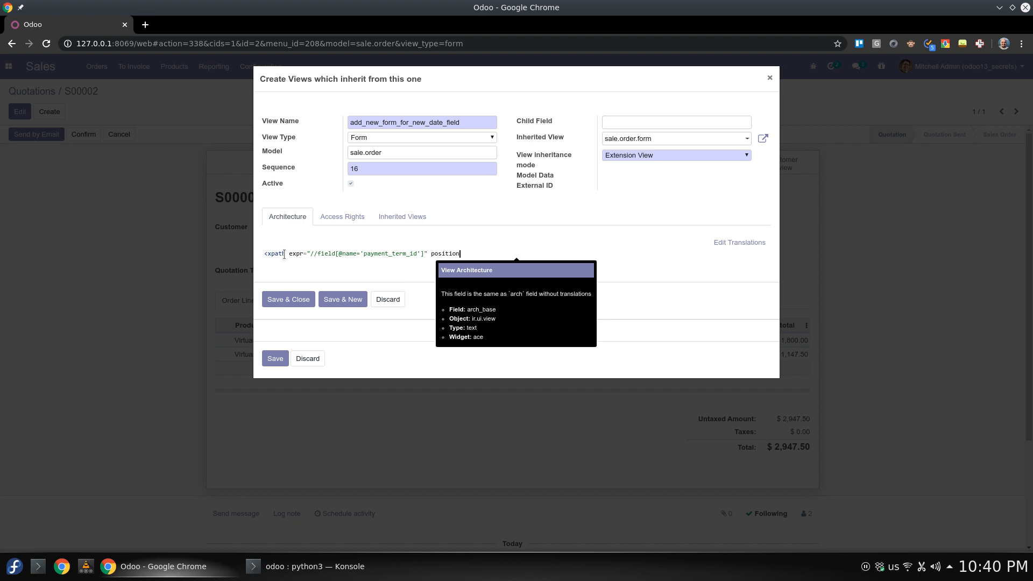
text(=)
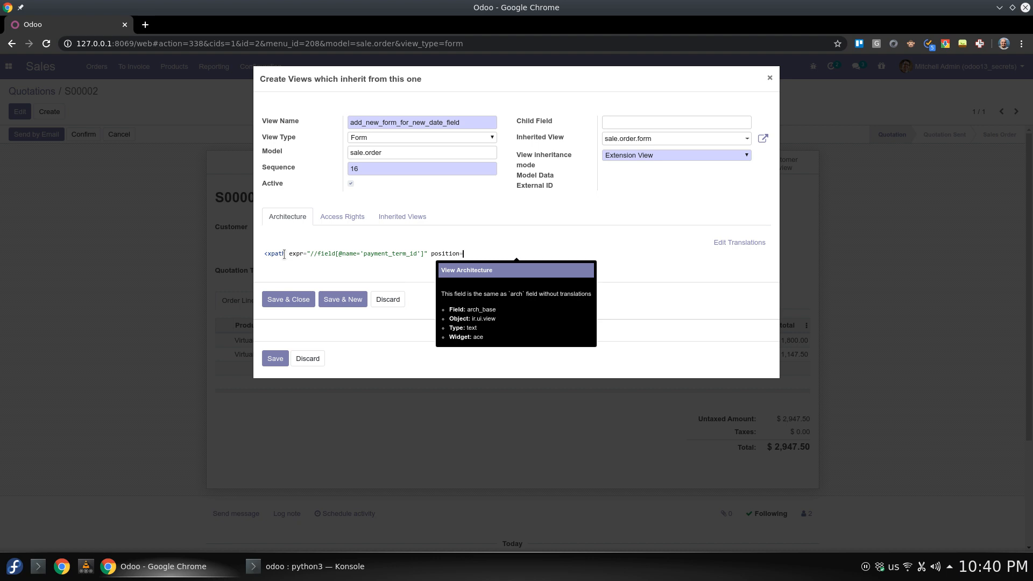
text("after")
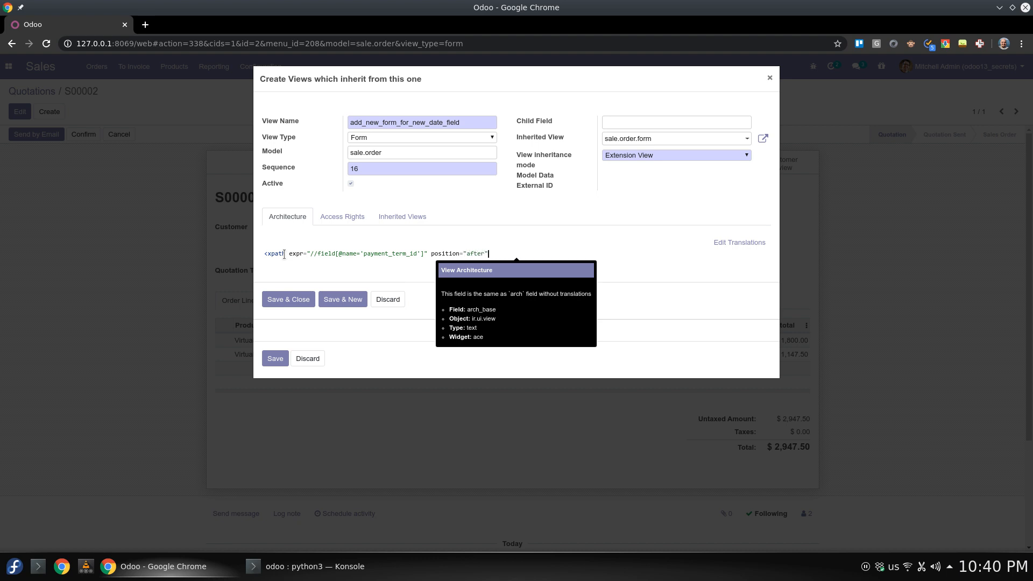
text(>)
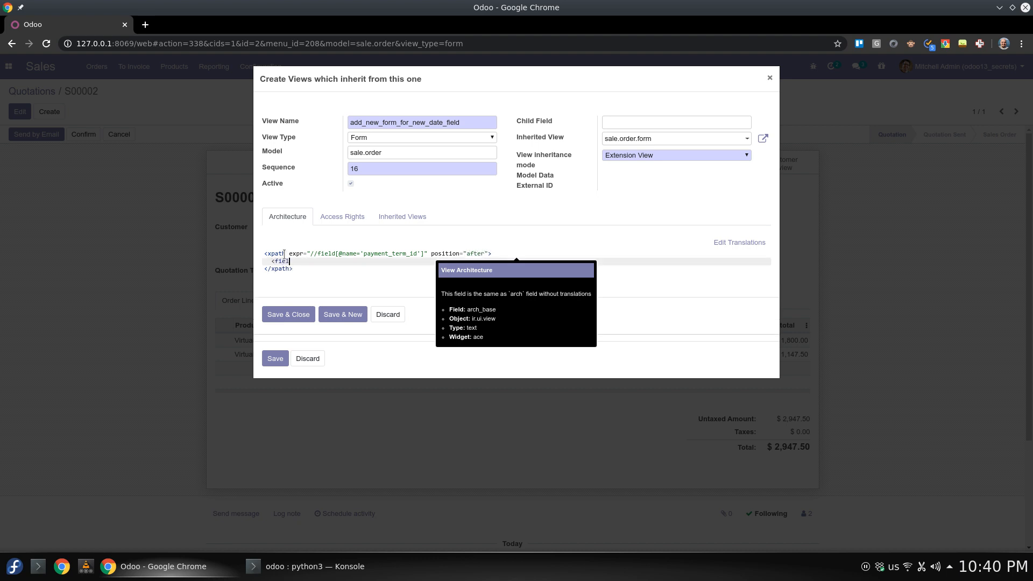
text(name="")
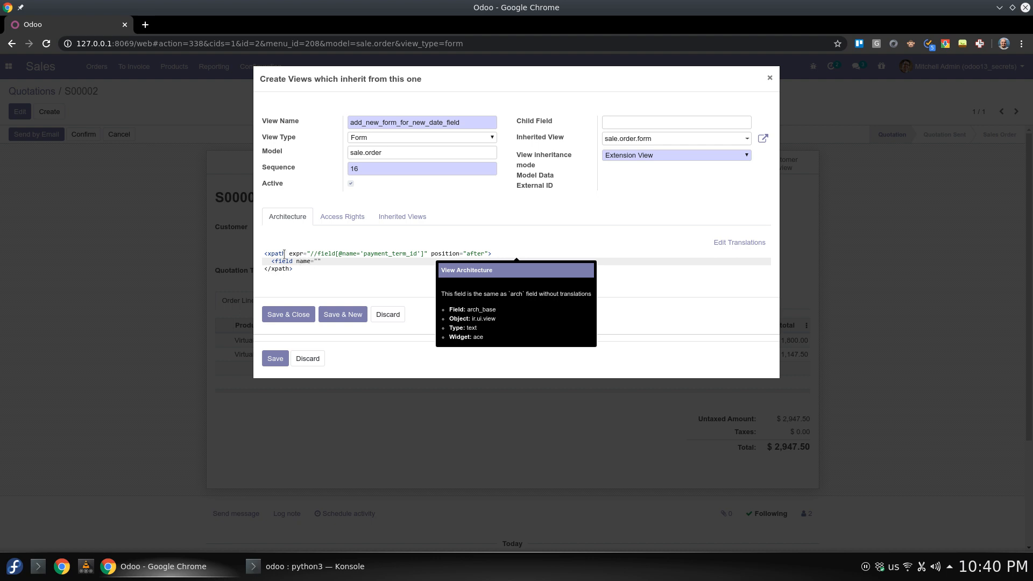
text(x_new_date)
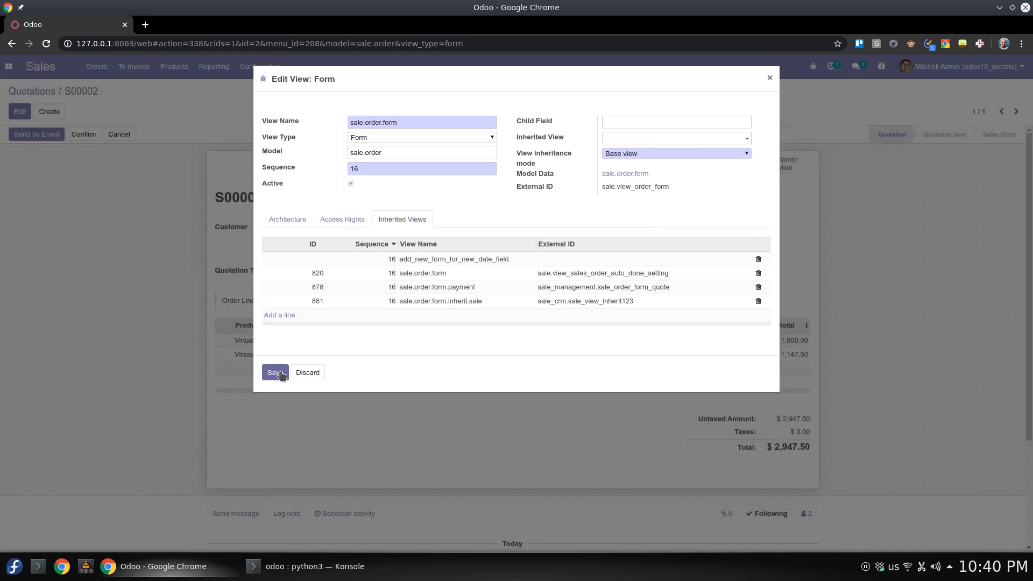
Step: Save the inherited view so New Date appears below Payment Terms on the quotation
click(274, 372)
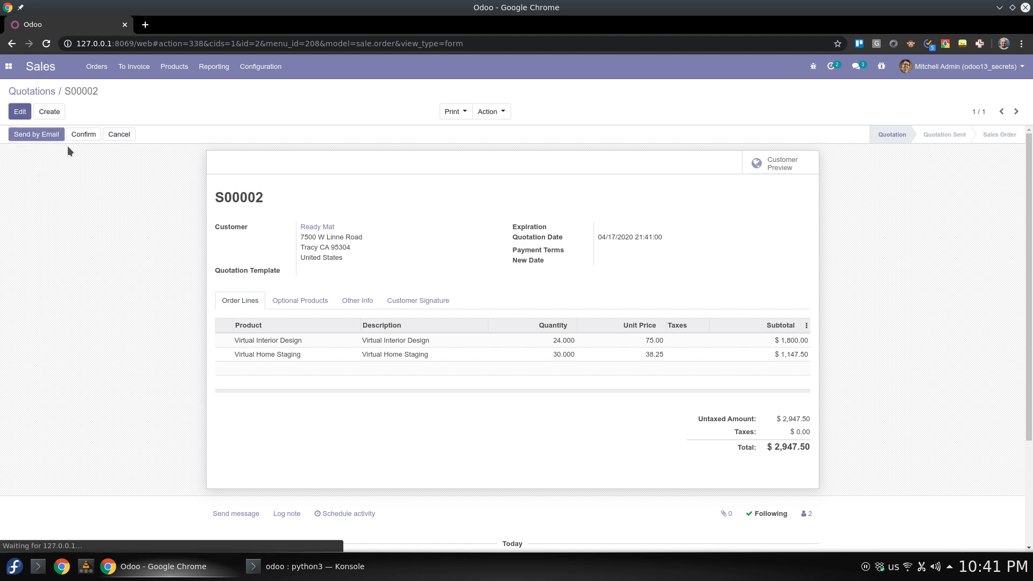
Step: Set quotation S00002's New Date to 05/12/2020 and save it
click(693, 275)
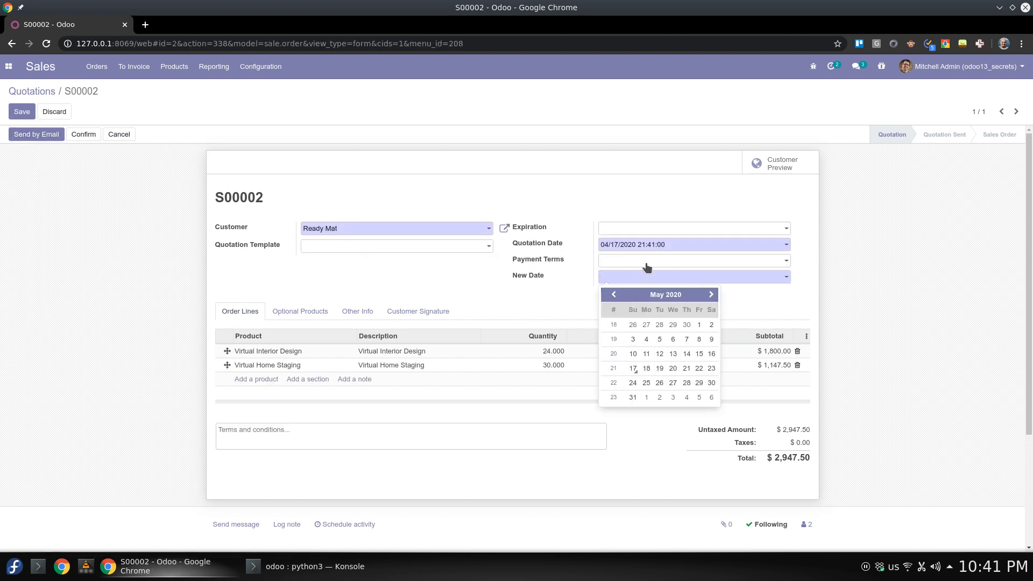
click(659, 353)
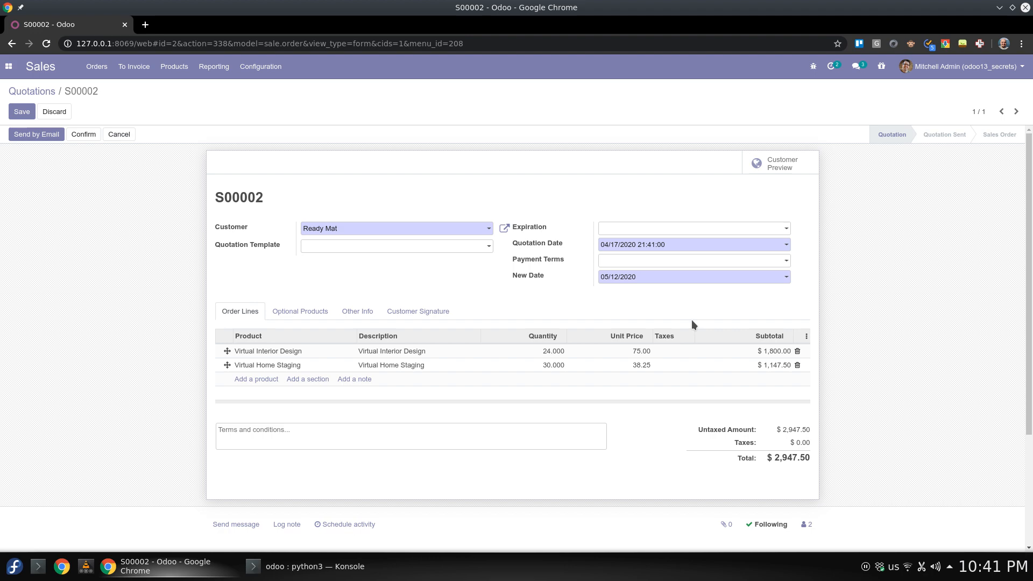
click(22, 111)
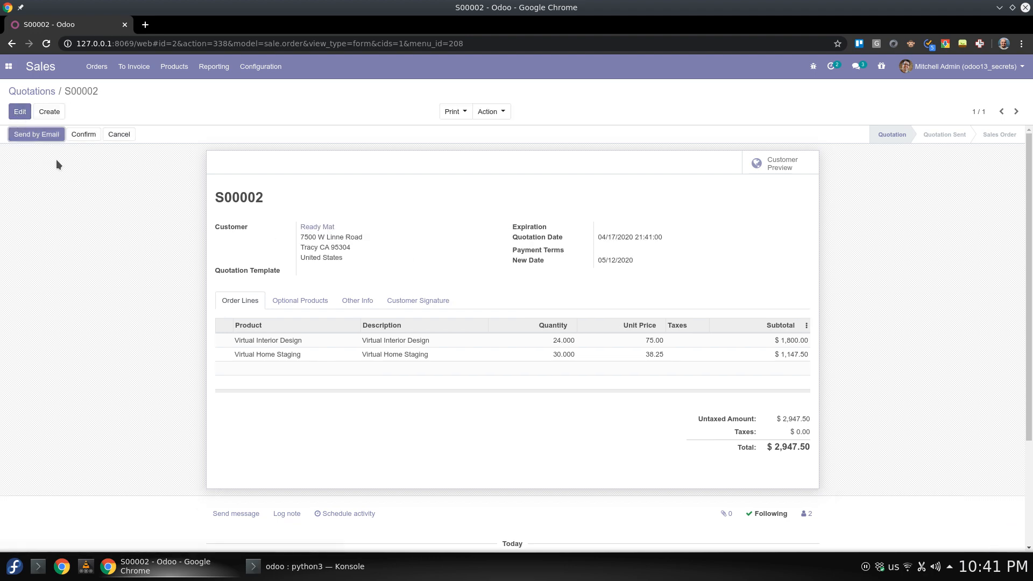
mouse_move(203, 409)
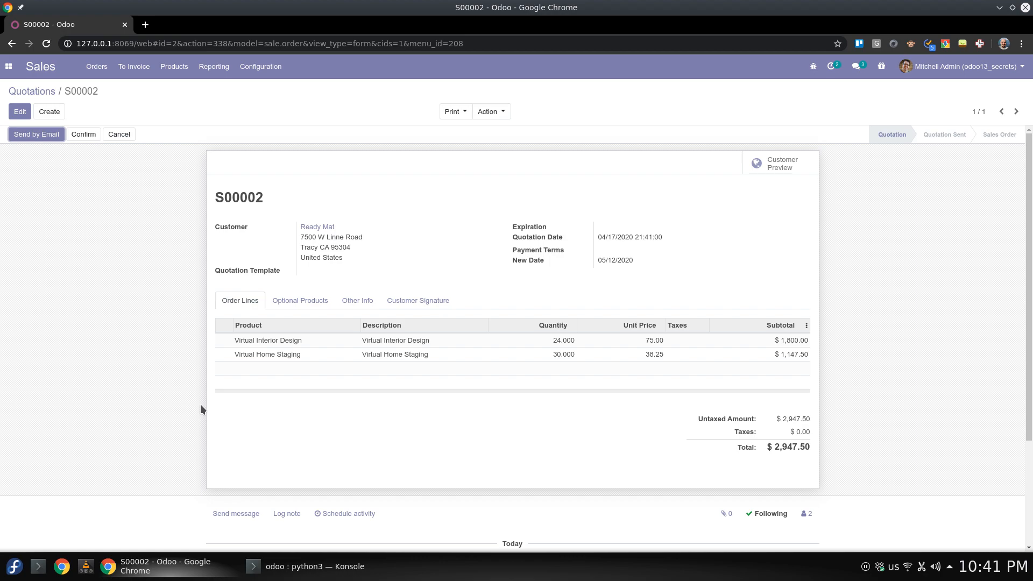
click(315, 565)
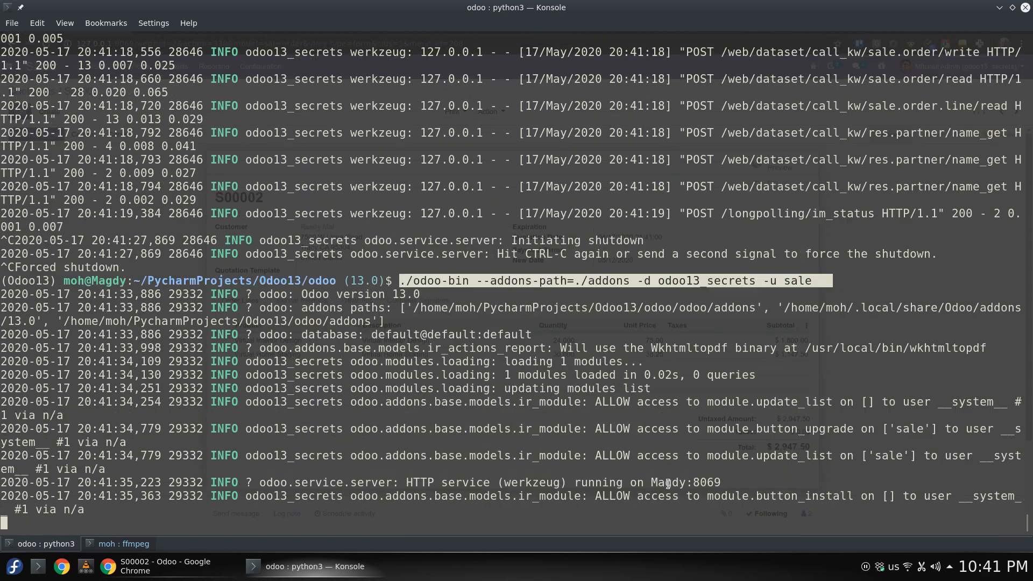
mouse_move(306, 456)
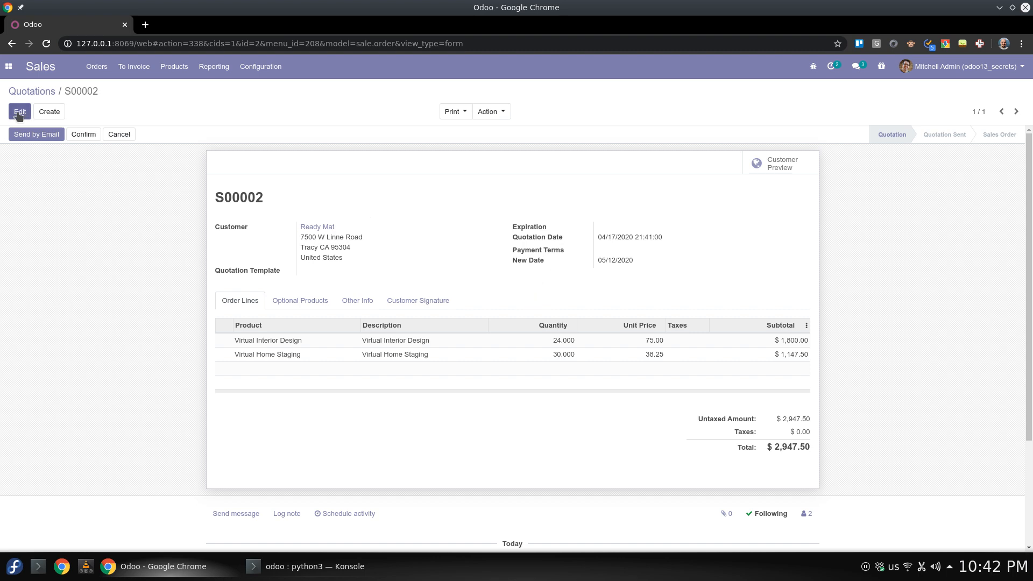
Step: Reopen quotation S00002 for editing, New Date still 05/12/2020
click(19, 112)
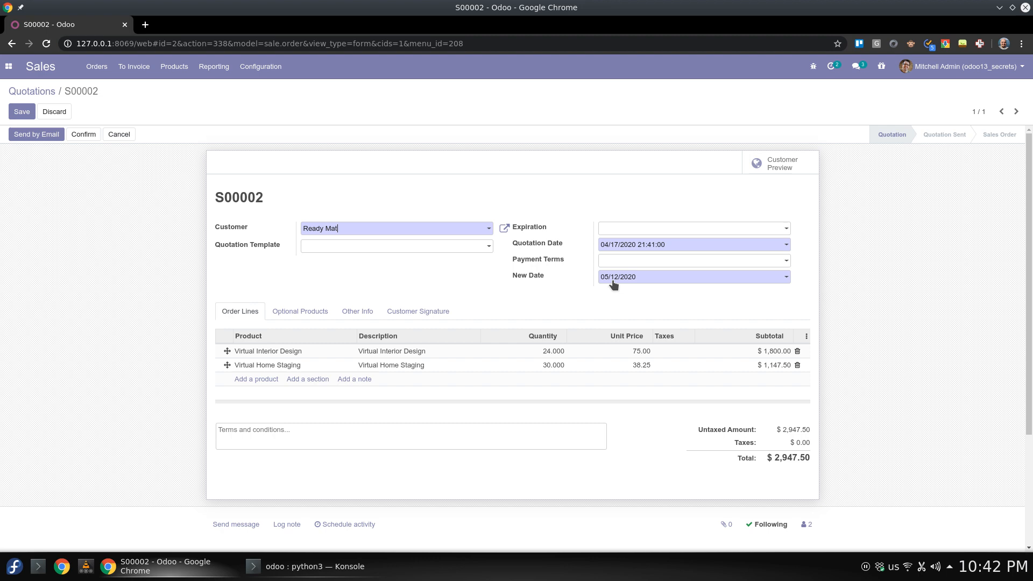
mouse_move(612, 297)
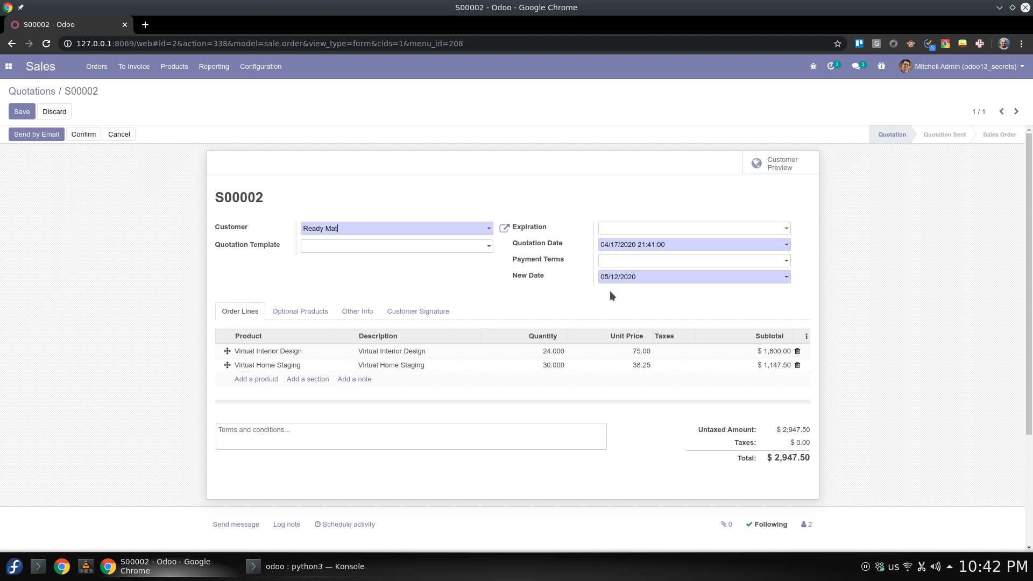
mouse_move(608, 303)
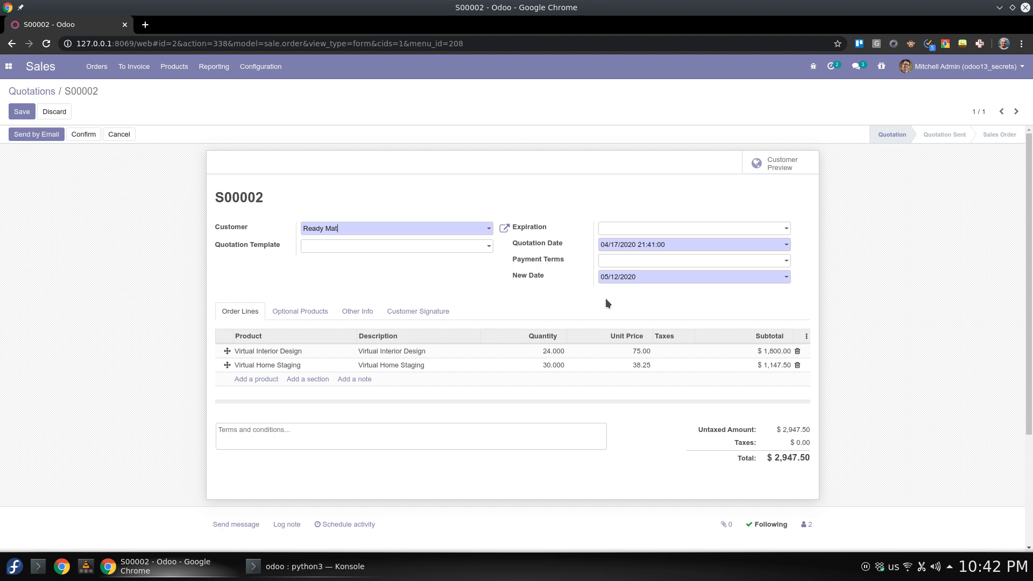